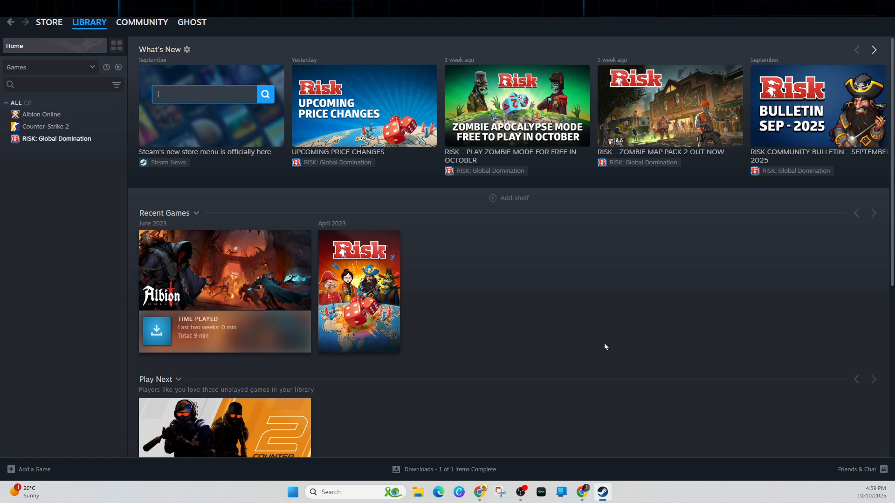
mouse_move(532, 326)
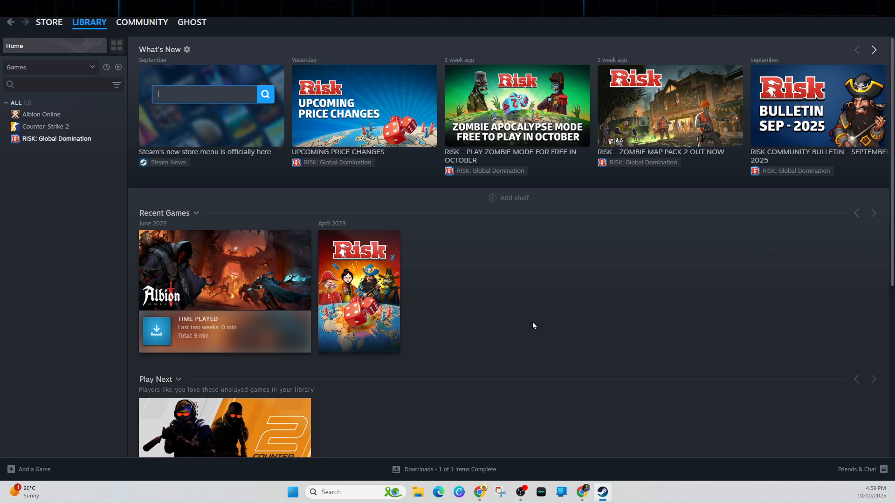
mouse_move(525, 339)
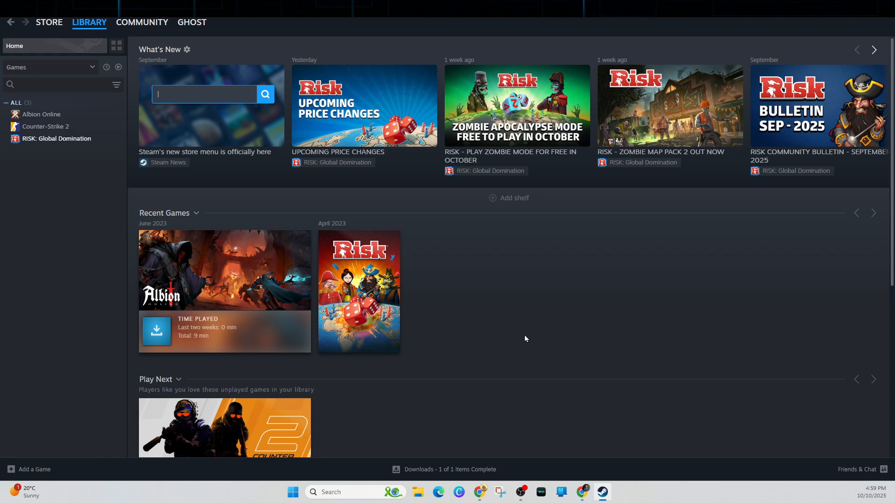
mouse_move(497, 331)
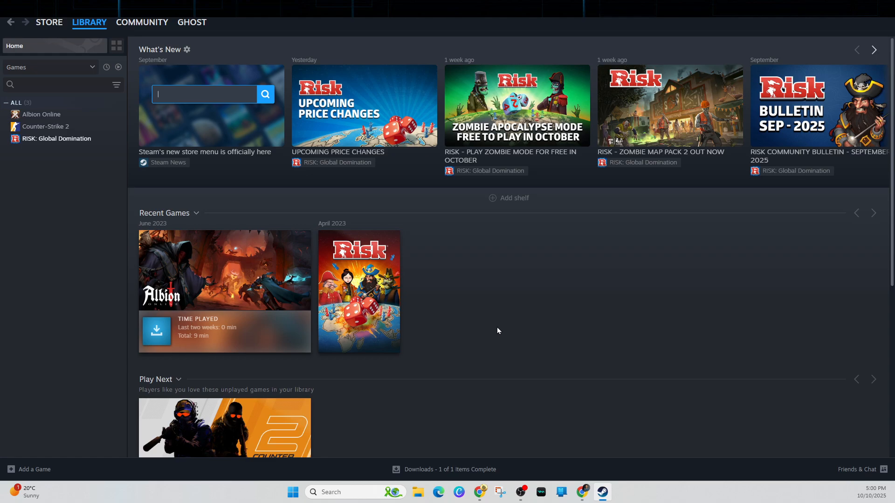
mouse_move(463, 286)
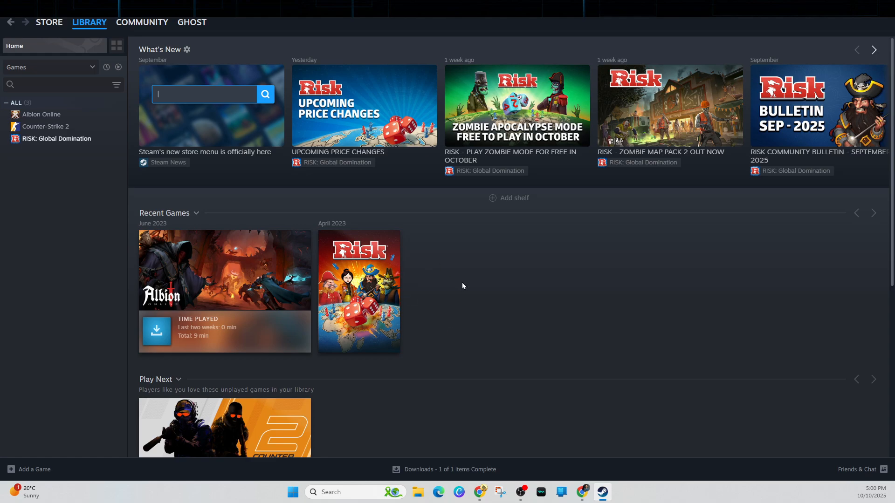
mouse_move(566, 284)
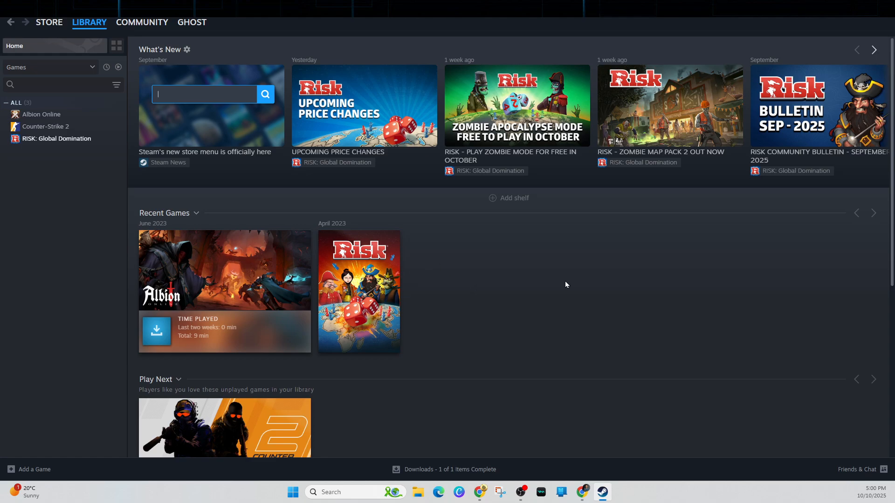
mouse_move(575, 345)
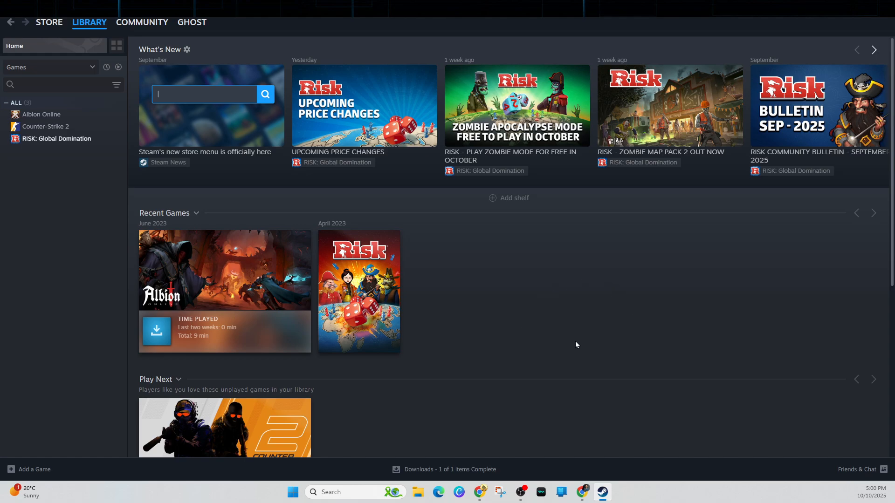
mouse_move(543, 364)
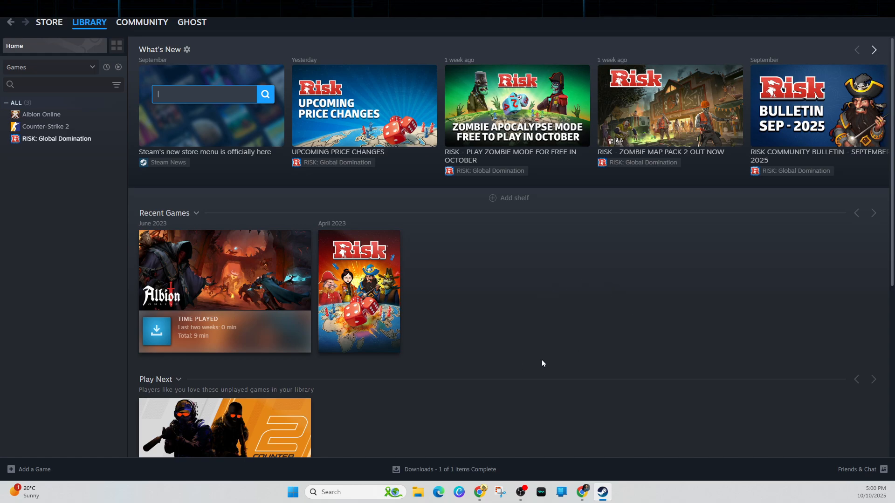
mouse_move(544, 358)
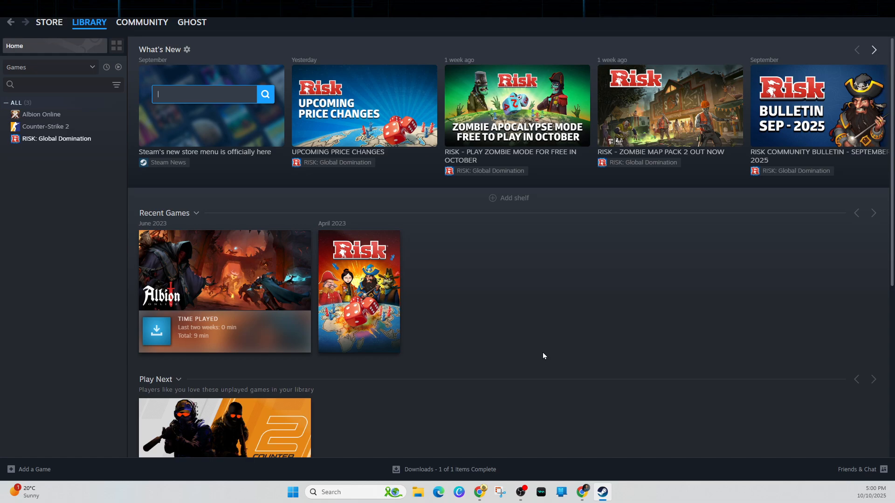
mouse_move(548, 375)
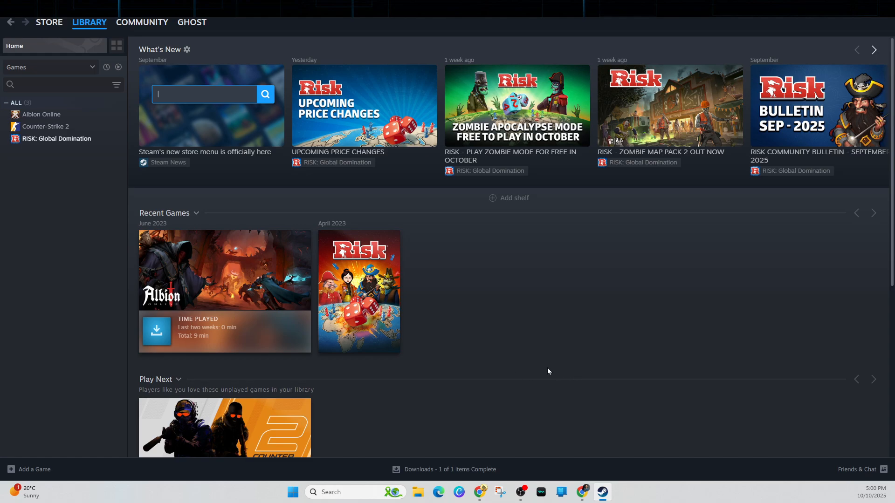
mouse_move(553, 334)
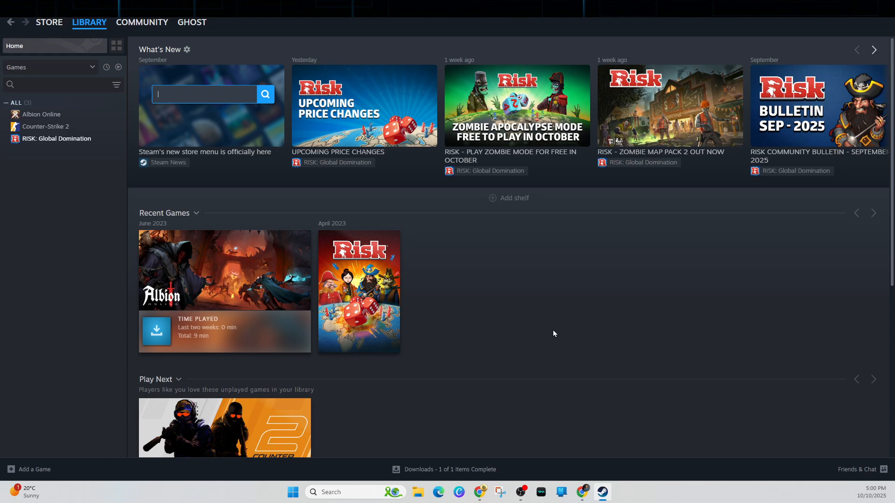
mouse_move(591, 349)
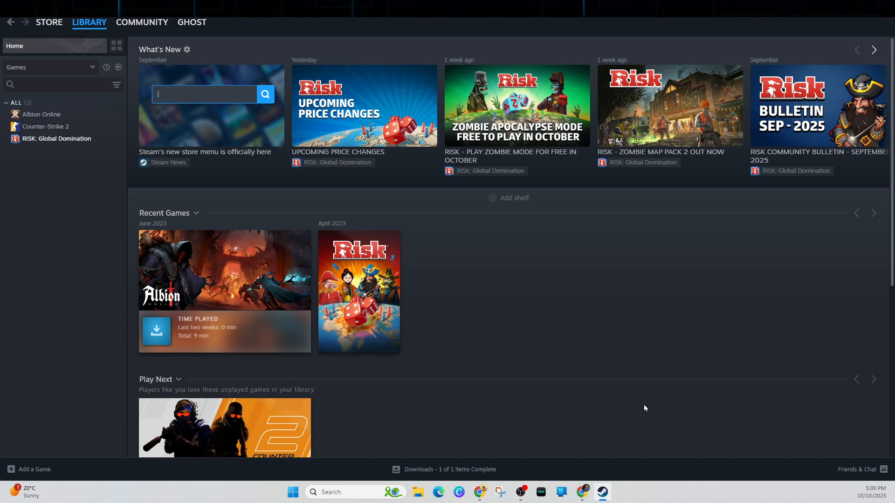
mouse_move(589, 321)
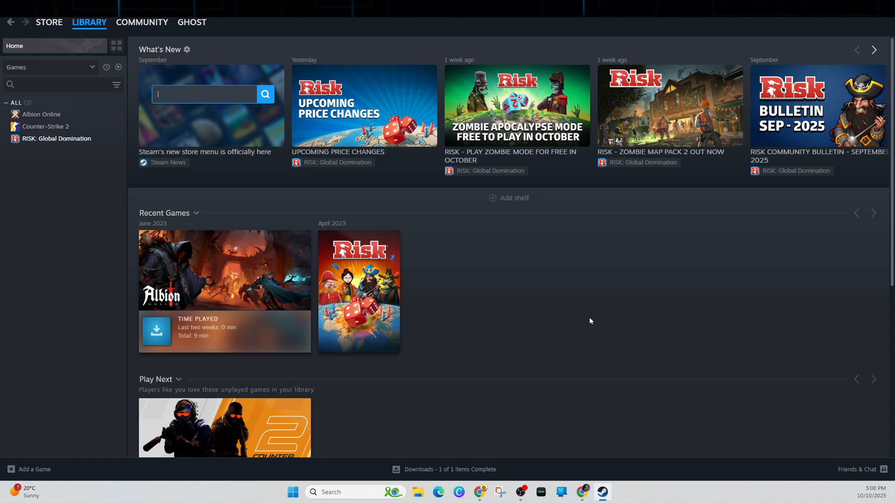
mouse_move(621, 333)
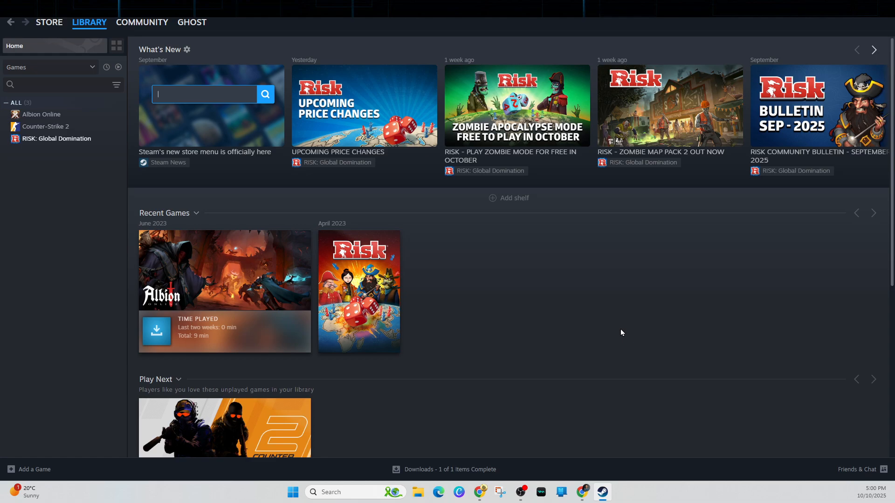
mouse_move(553, 333)
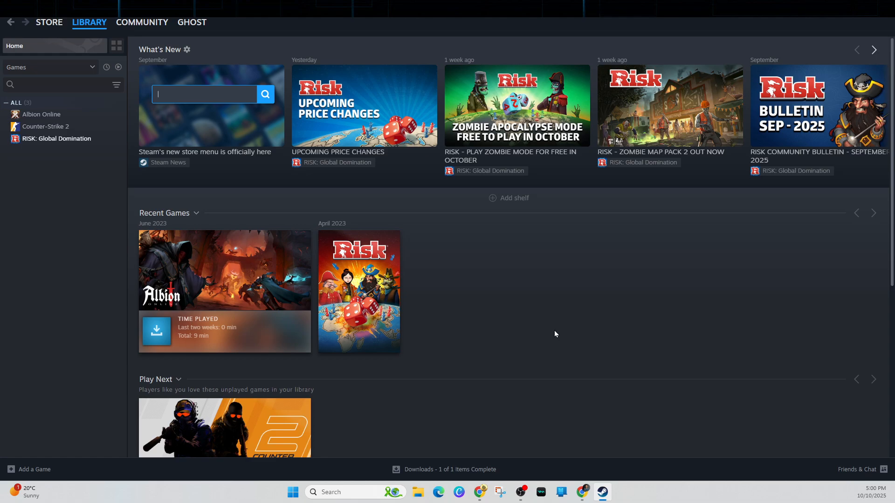
mouse_move(343, 270)
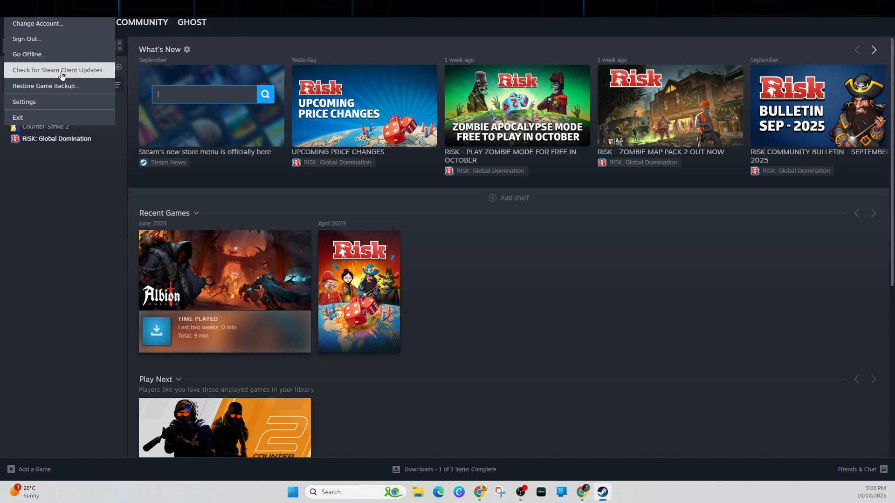
Run Check for Steam Client Updates and dismiss the already-up-to-date notice.
click(59, 70)
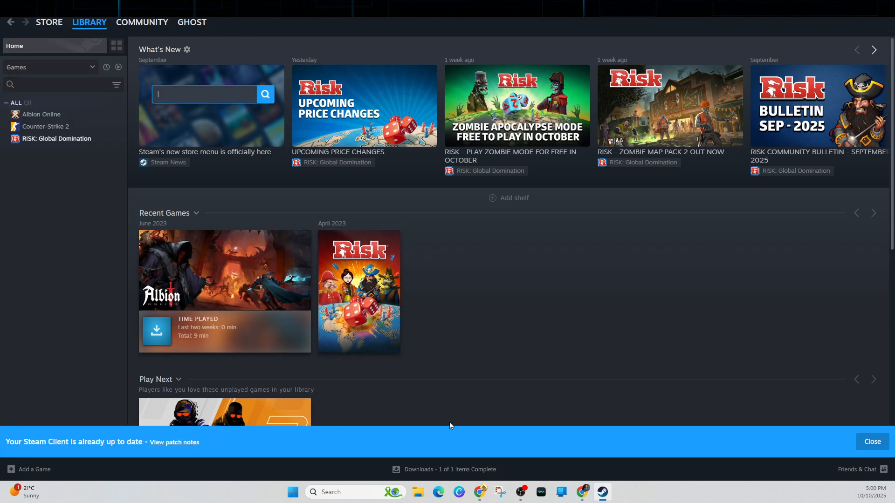
mouse_move(386, 441)
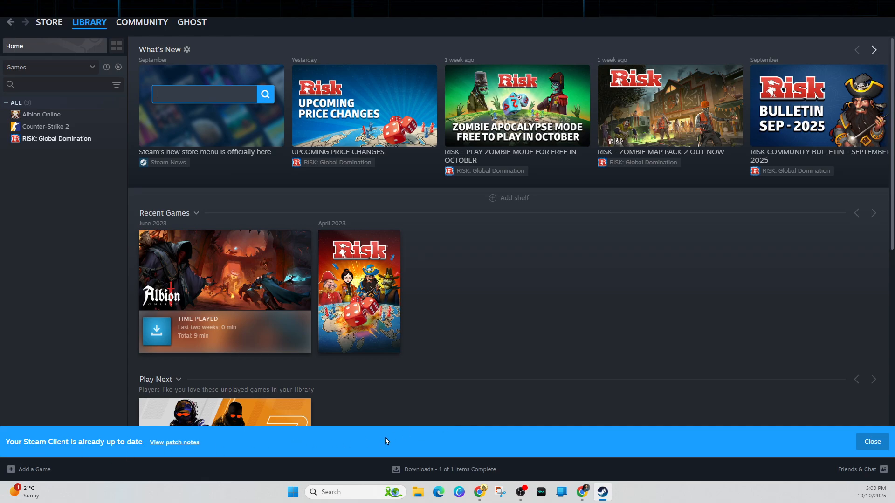
mouse_move(354, 449)
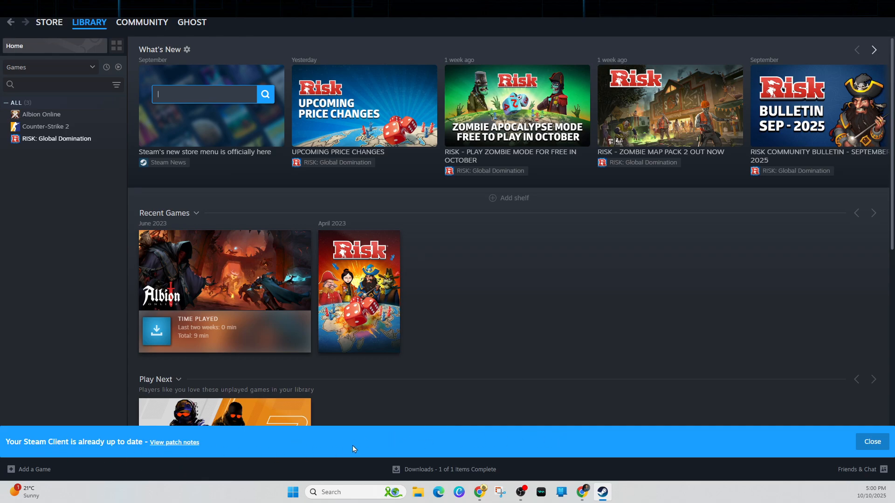
click(871, 441)
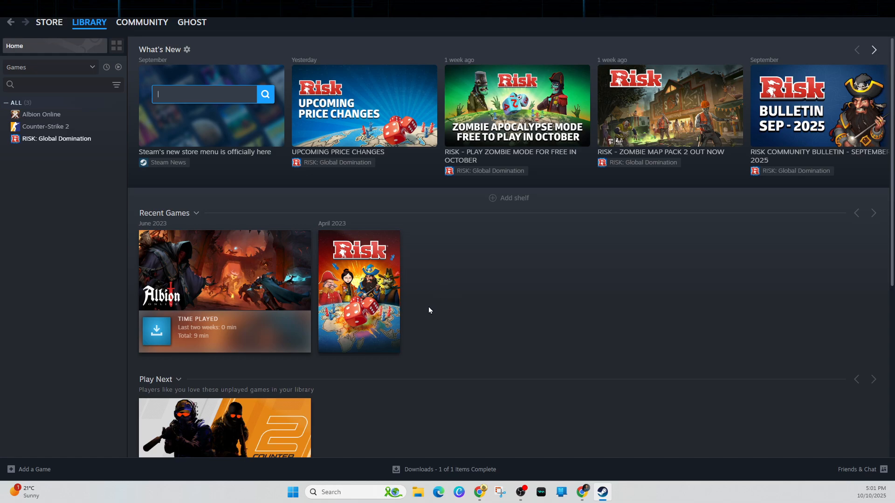
mouse_move(297, 149)
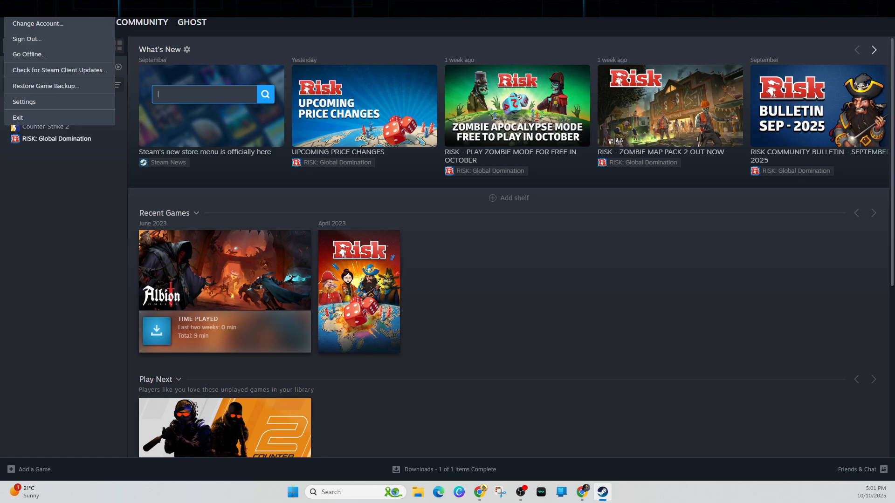
Go to Steam Settings > Remote Play and confirm Enable Remote Play is switched on.
click(24, 101)
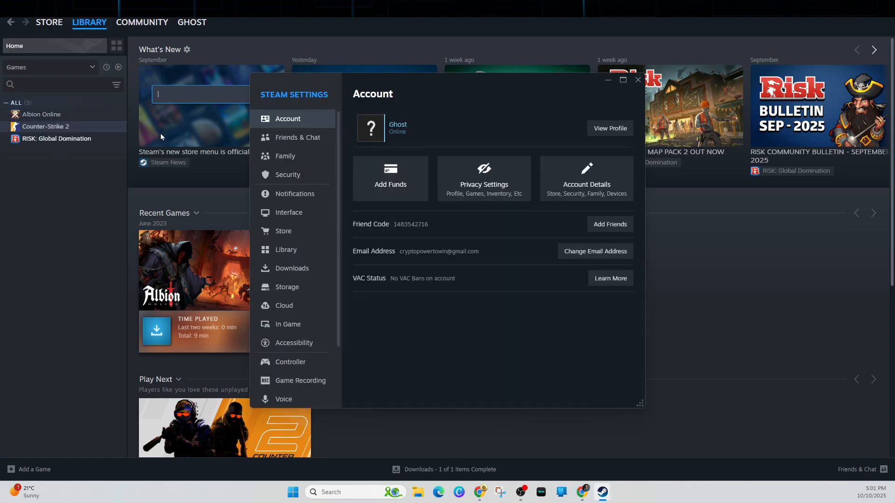
mouse_move(286, 250)
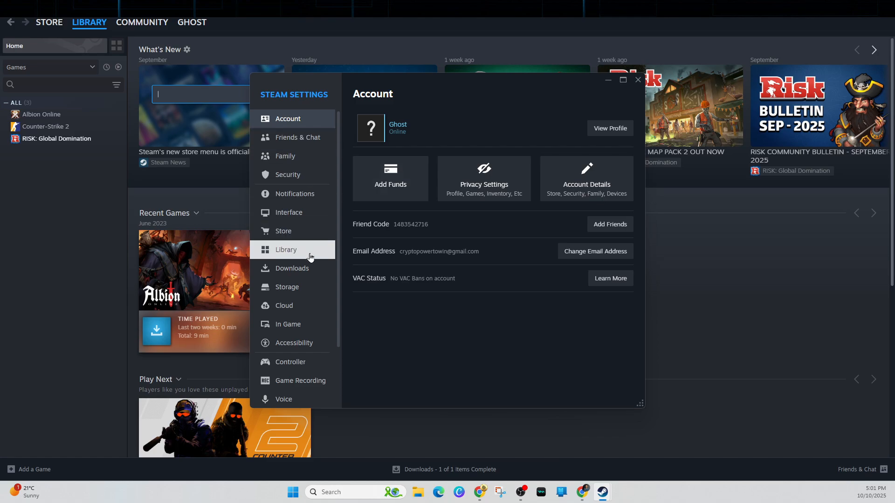
scroll(down, 3)
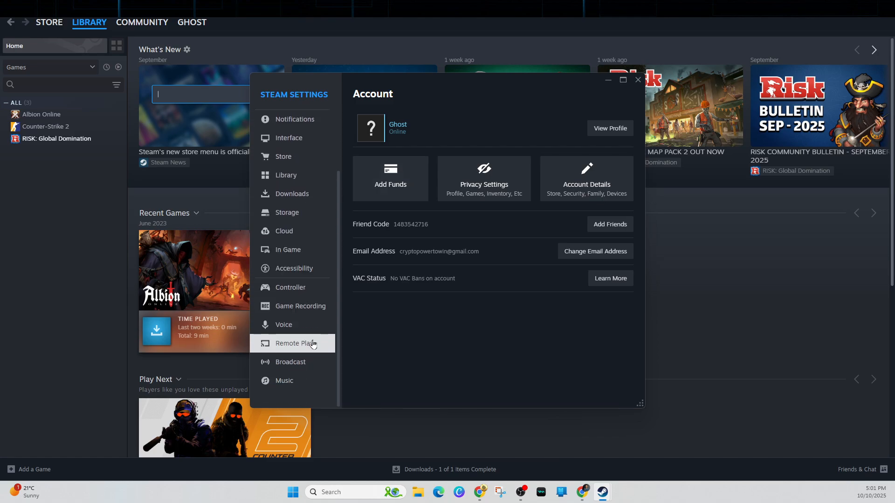
click(295, 344)
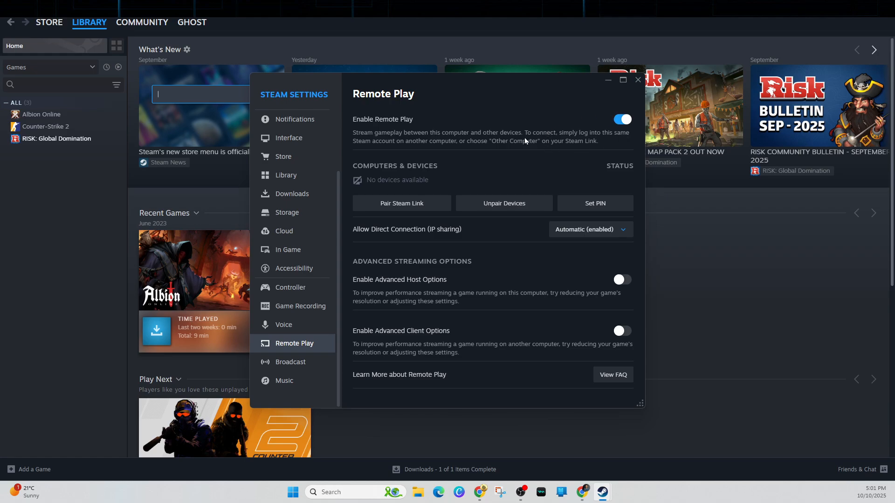
mouse_move(434, 151)
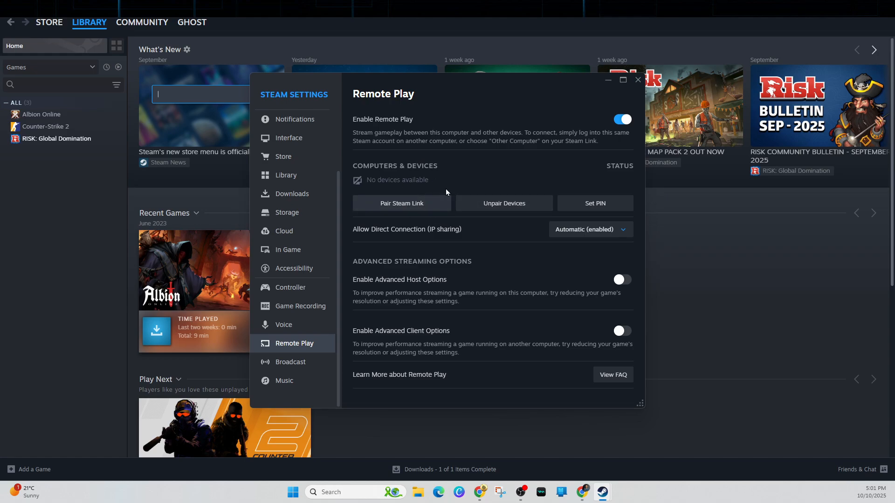
mouse_move(439, 188)
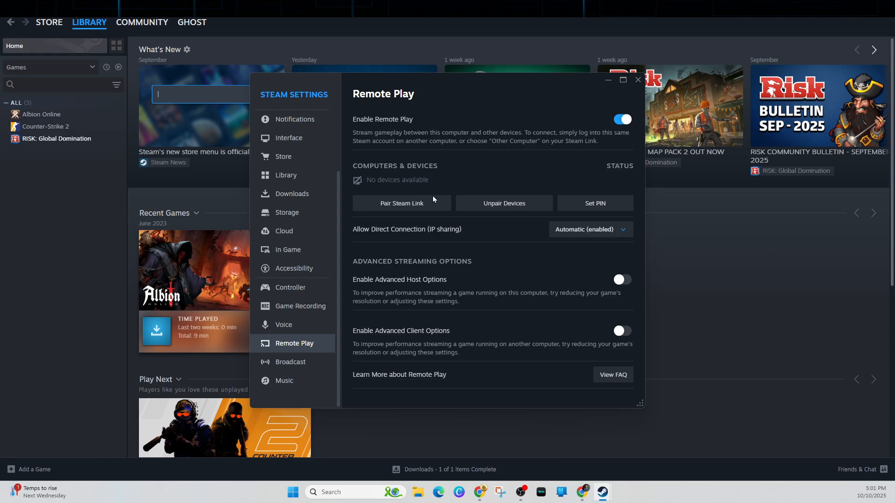
mouse_move(449, 180)
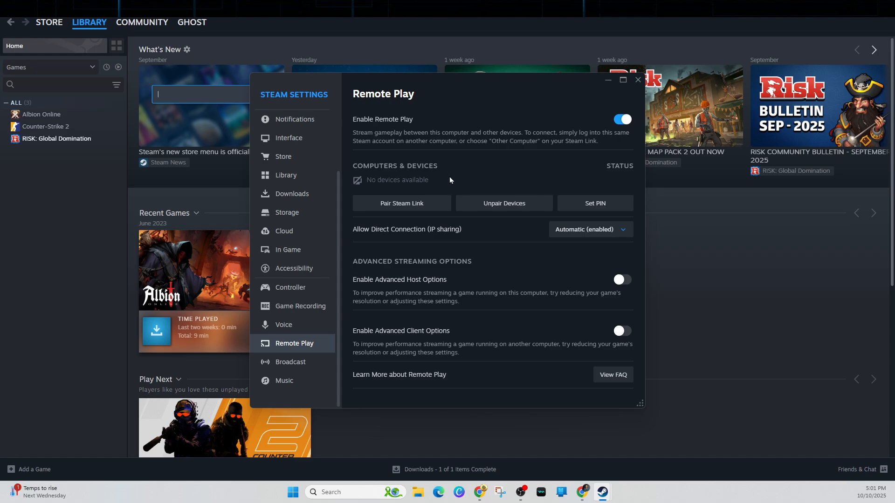
mouse_move(443, 186)
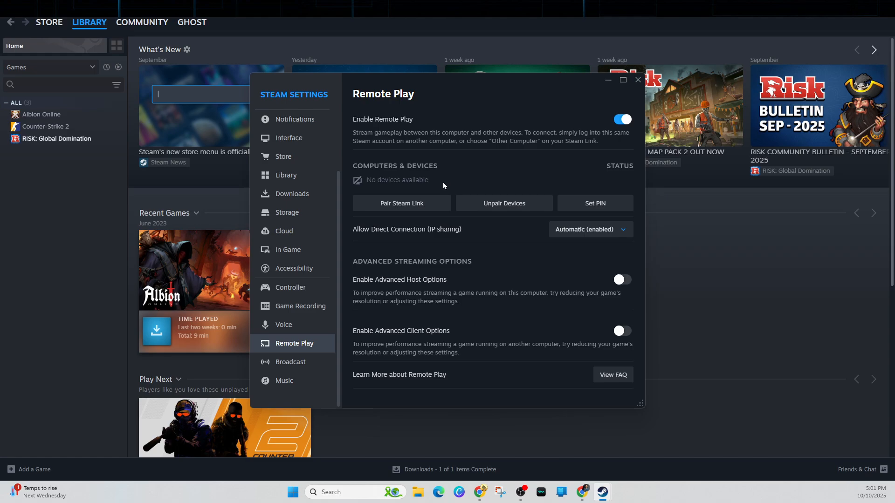
mouse_move(448, 179)
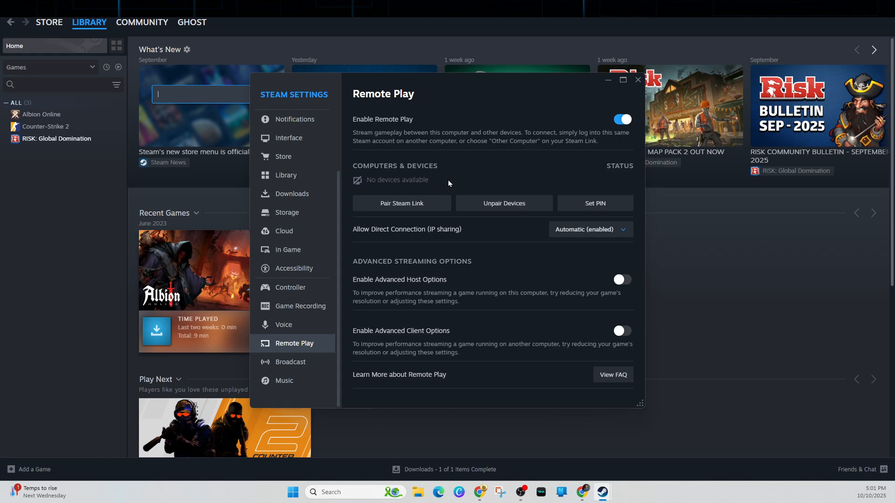
mouse_move(455, 184)
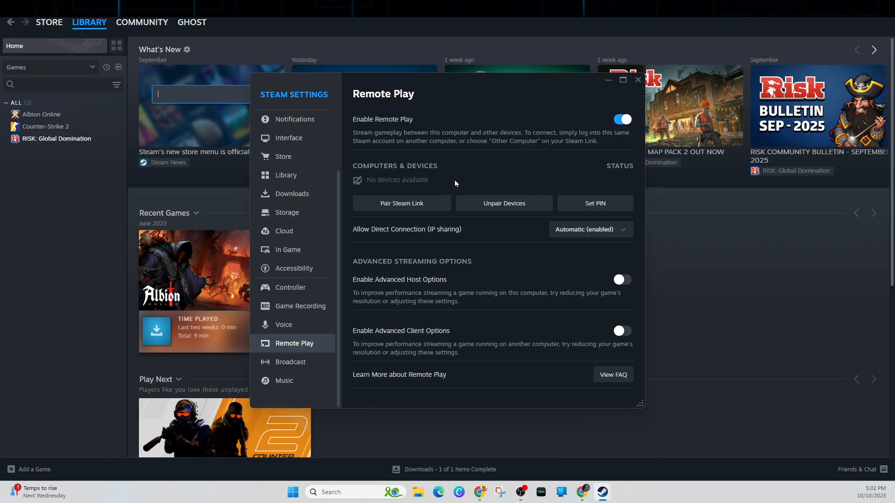
mouse_move(448, 169)
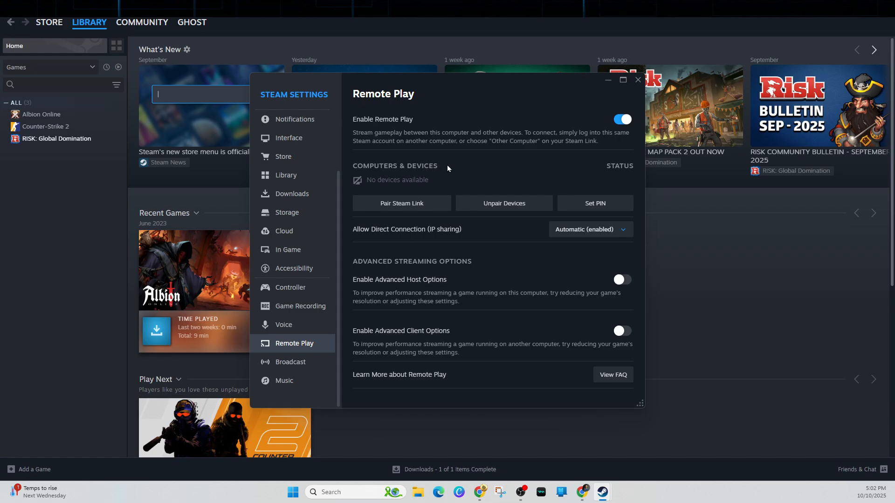
mouse_move(435, 264)
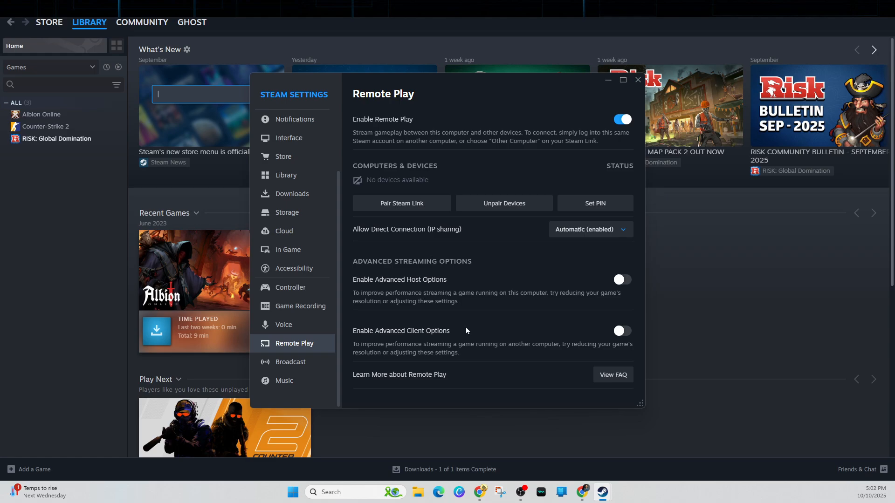
mouse_move(451, 291)
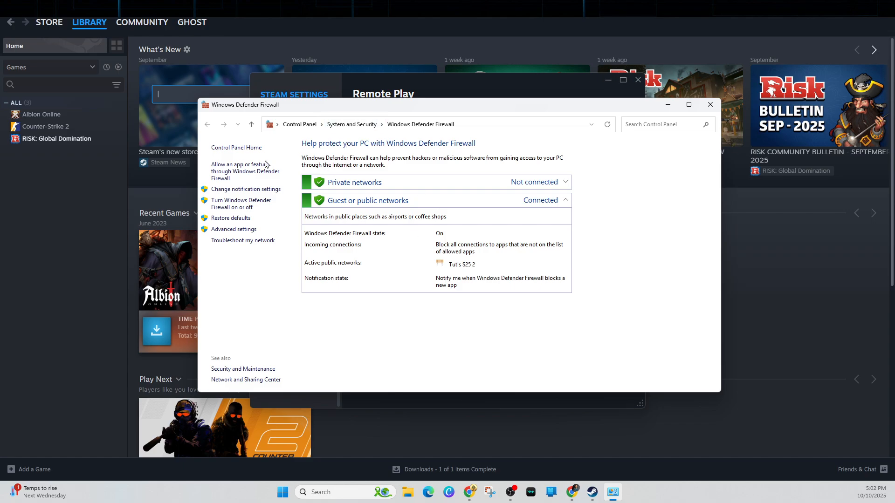
mouse_move(245, 172)
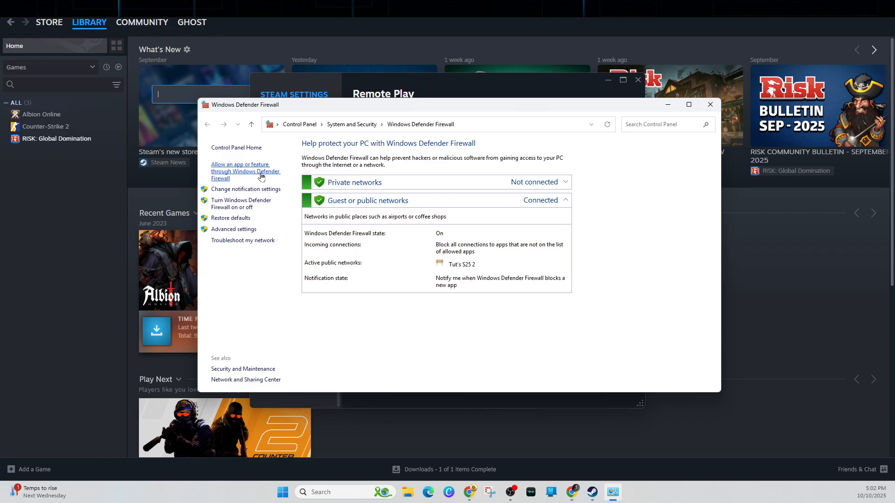
Show the apps allowed through Windows Defender Firewall via 'Allow an app or feature'.
click(240, 171)
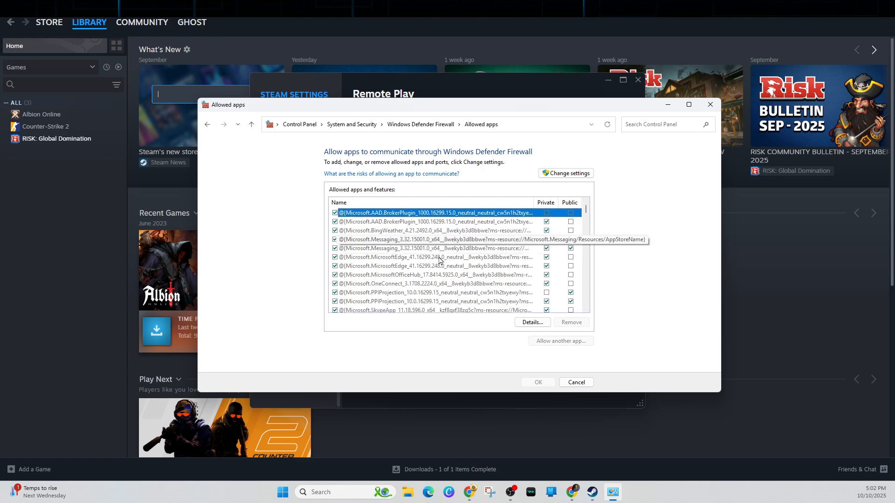
mouse_move(488, 258)
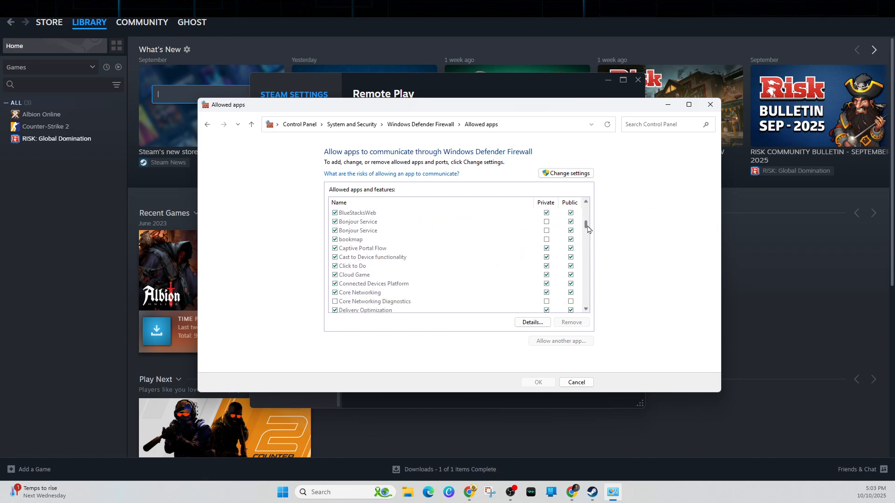
scroll(down, 3)
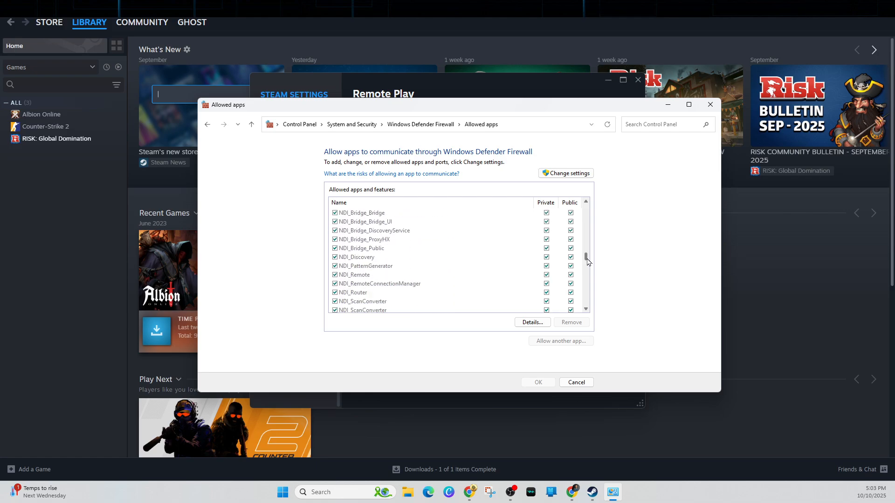
scroll(down, 3)
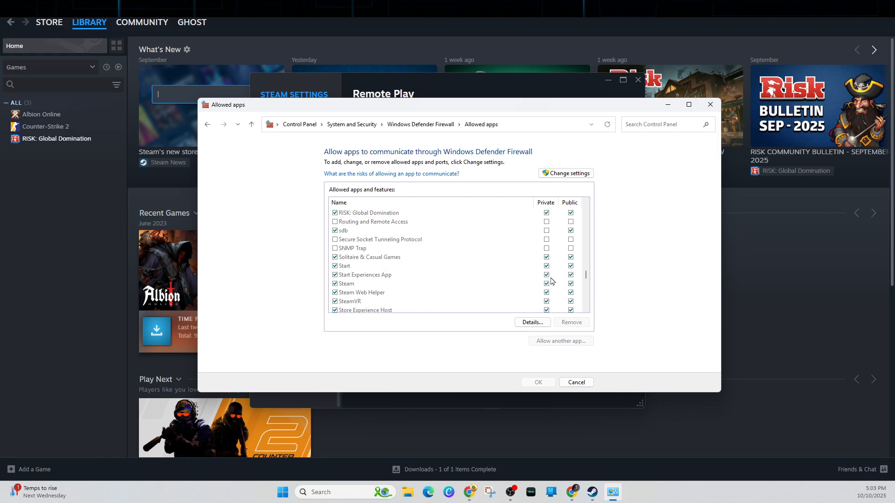
scroll(down, 3)
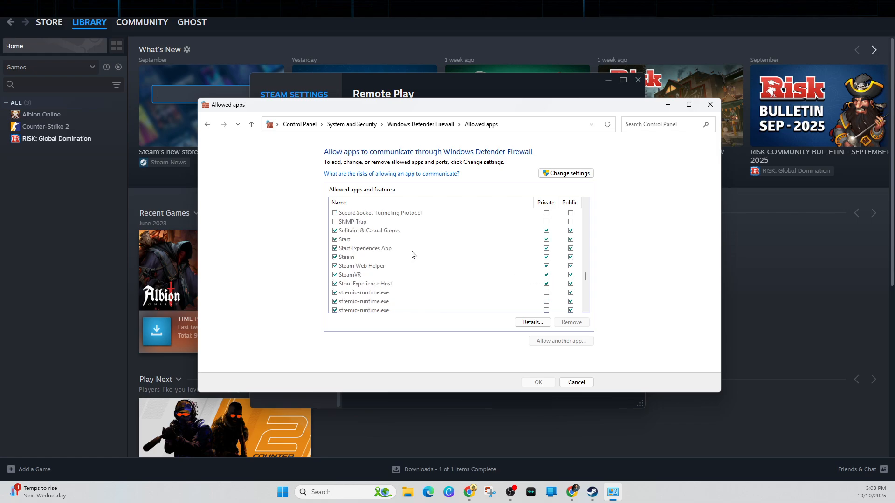
scroll(down, 3)
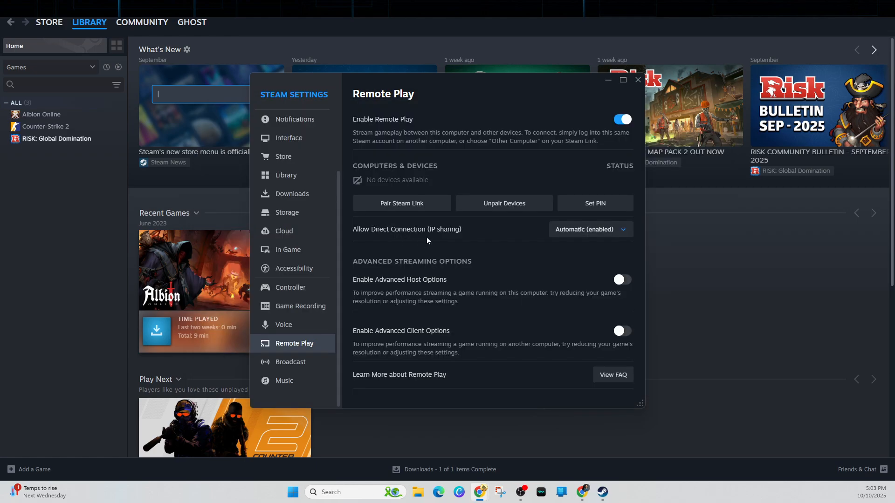
mouse_move(467, 271)
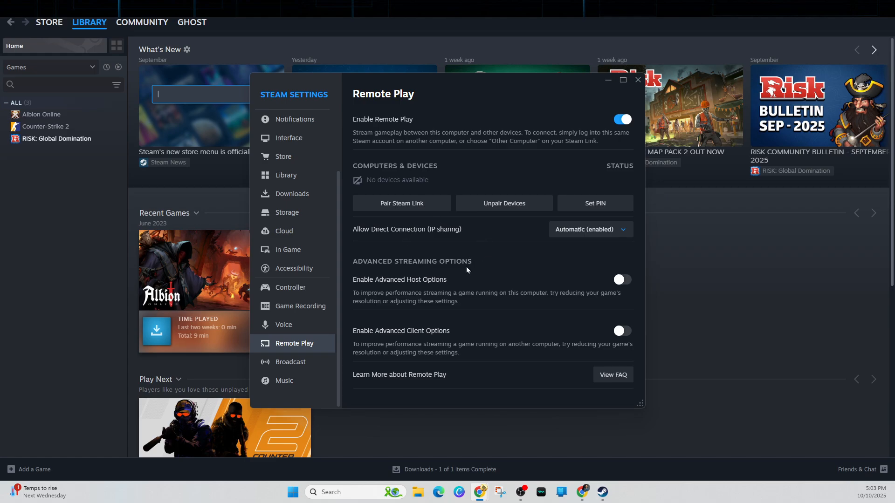
mouse_move(375, 248)
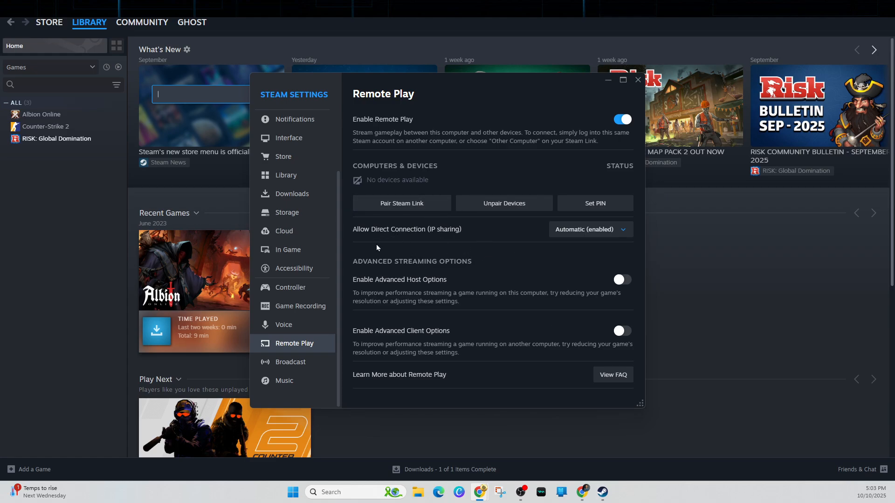